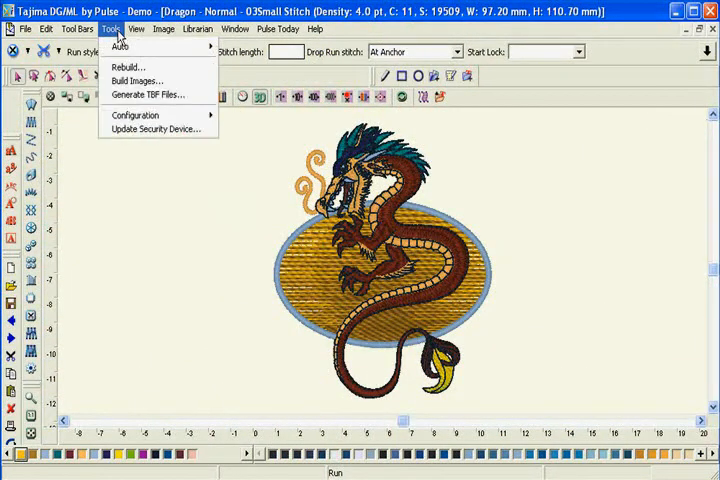
- Reprocess the dragon's outlines to a 17500-stitch proportional target, yielding about 17,589 stitches
left_click(128, 80)
type("17500")
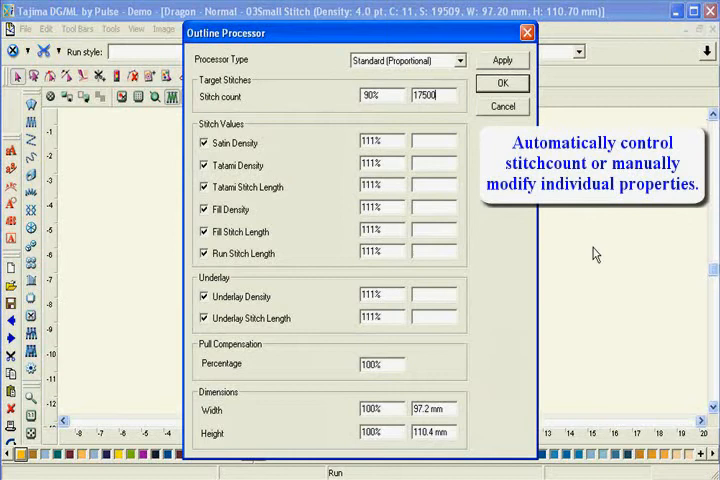
left_click(502, 84)
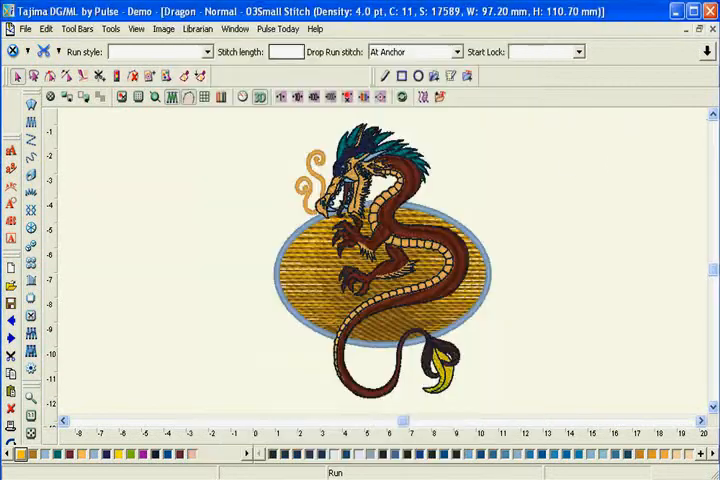